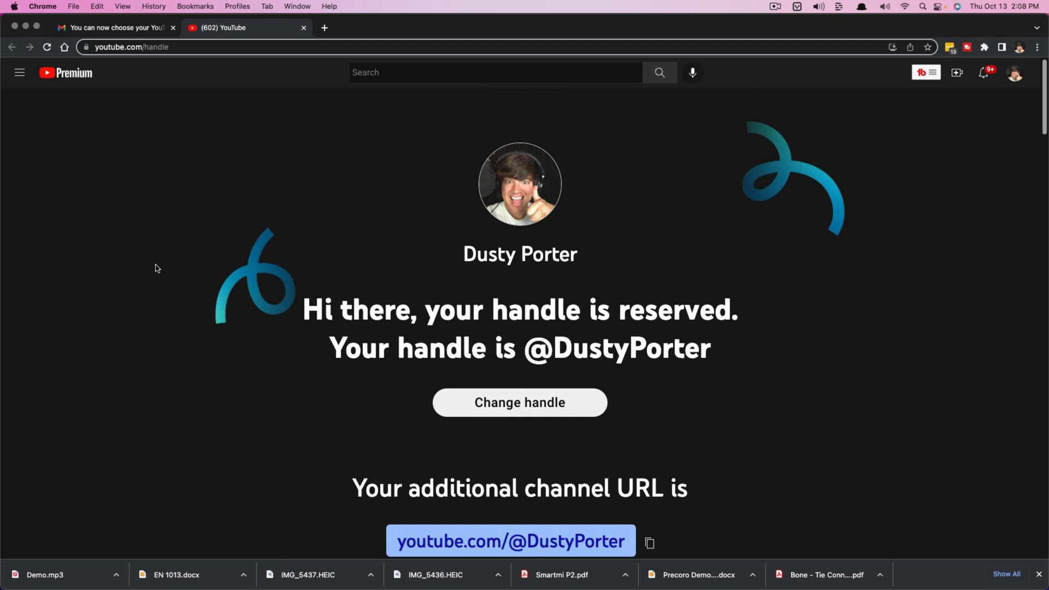
mouse_move(140, 233)
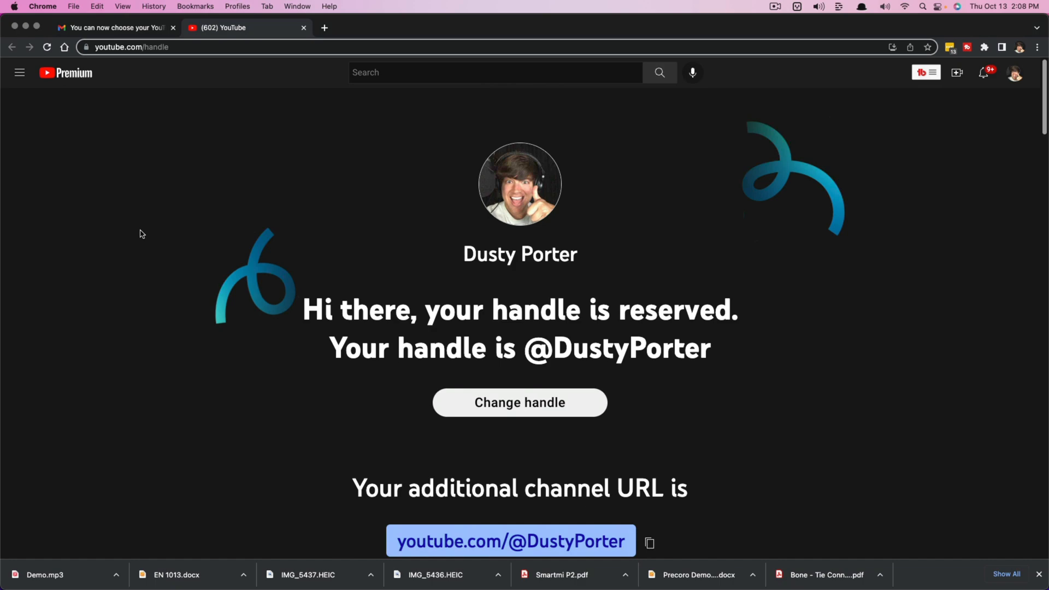
mouse_move(148, 153)
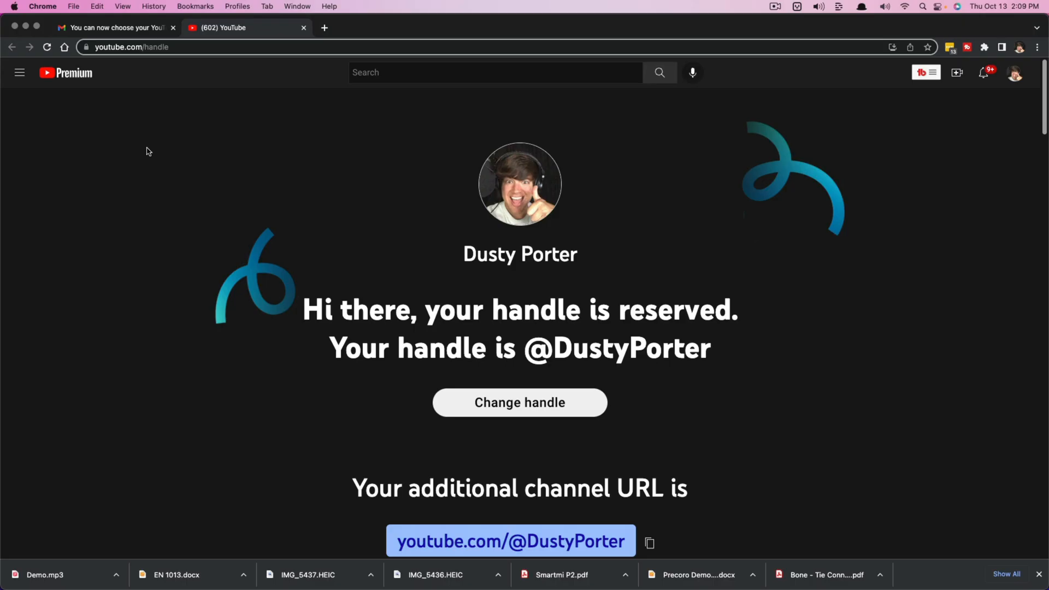
mouse_move(587, 228)
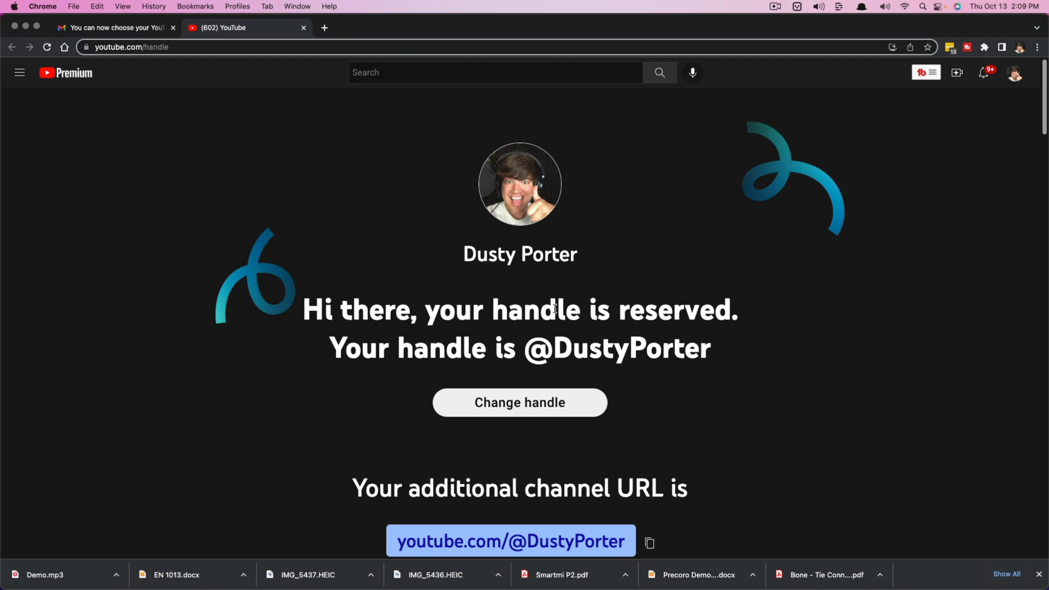
Step: Switch to the Gmail tab and read the YouTube handle announcement down to its choose-a-handle link
left_click(114, 27)
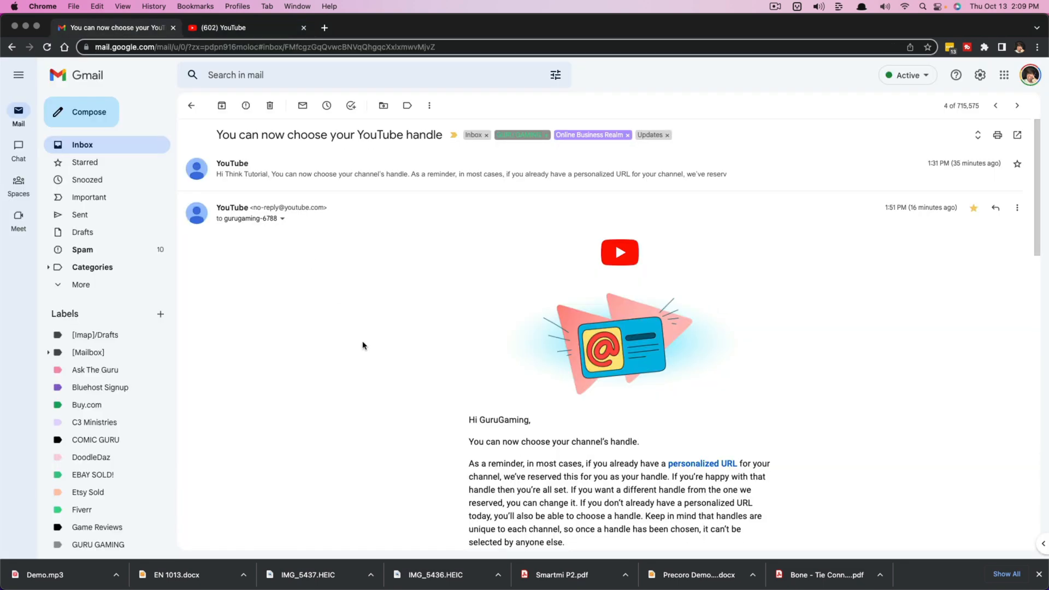
scroll("down", 3)
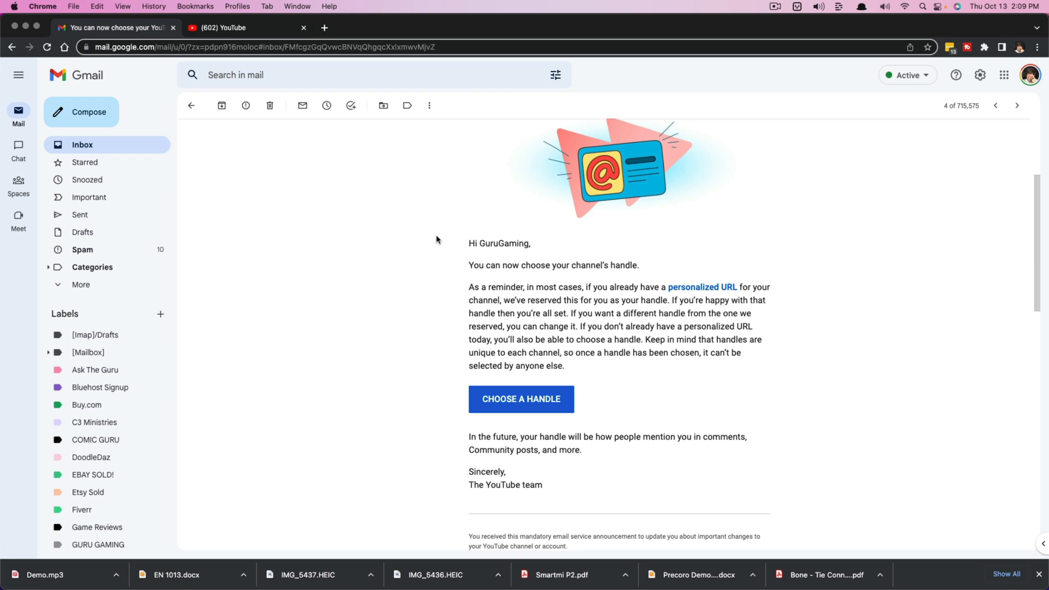
scroll("down", 3)
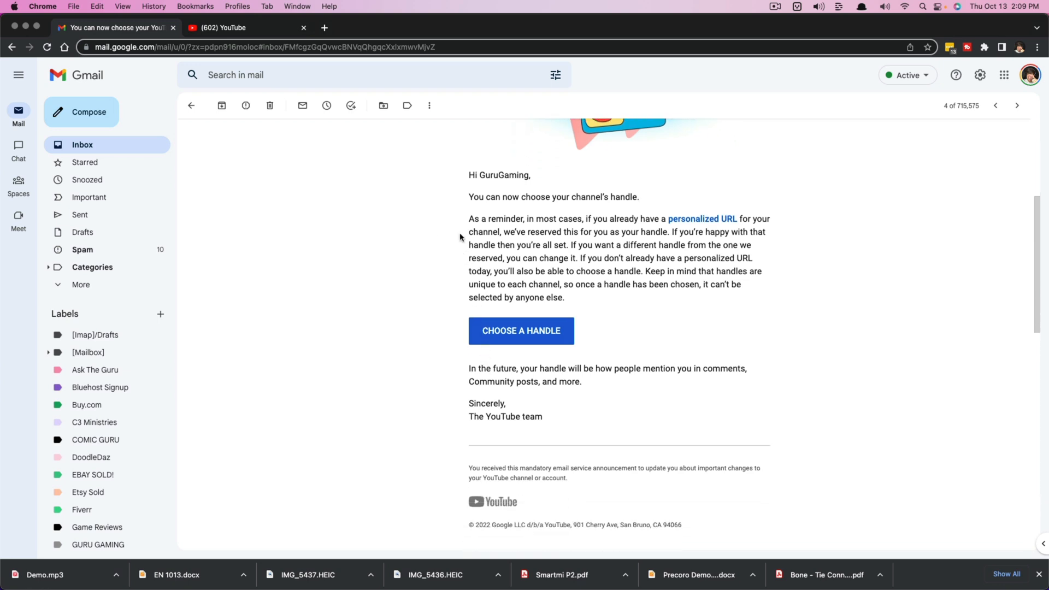
mouse_move(457, 310)
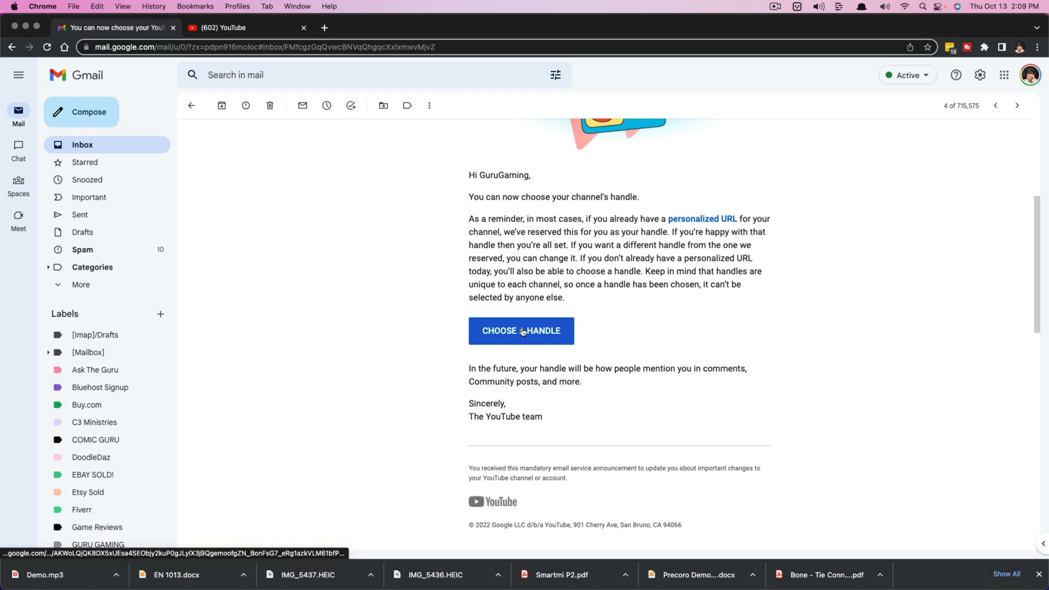
left_click(521, 331)
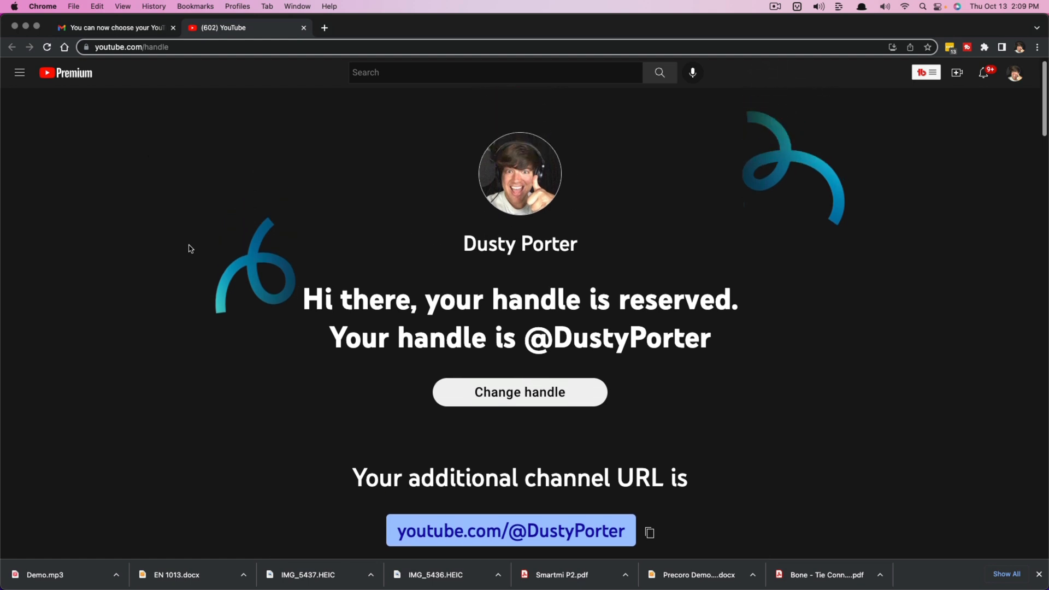
scroll("up", 3)
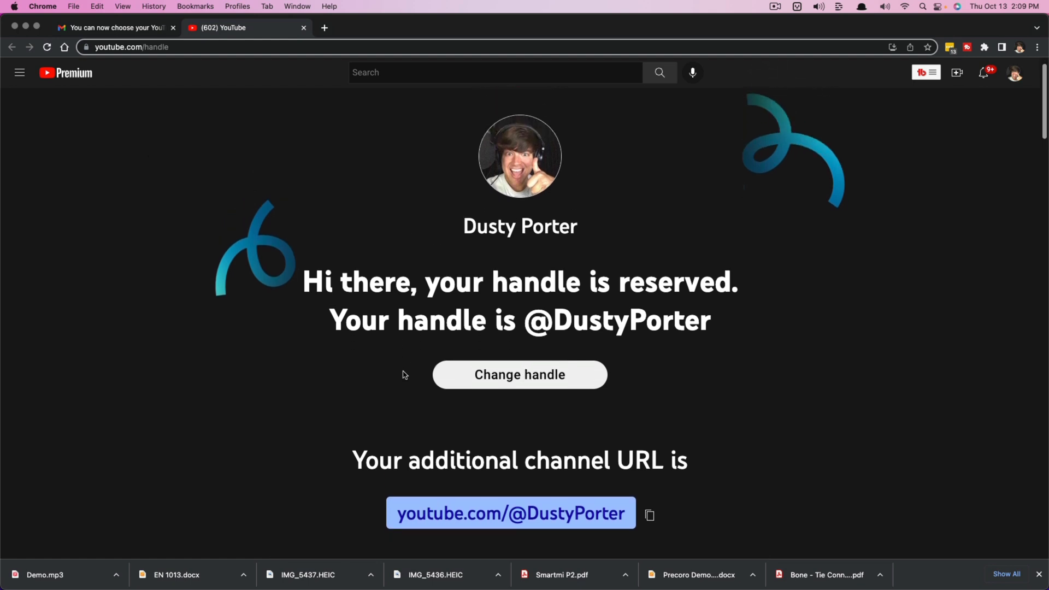
mouse_move(334, 319)
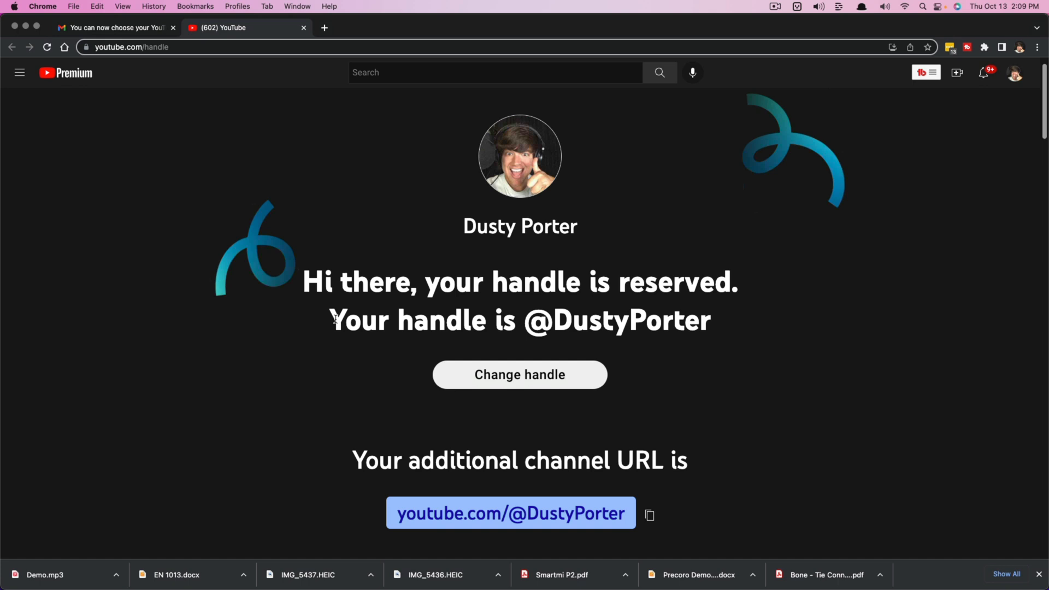
left_click(519, 374)
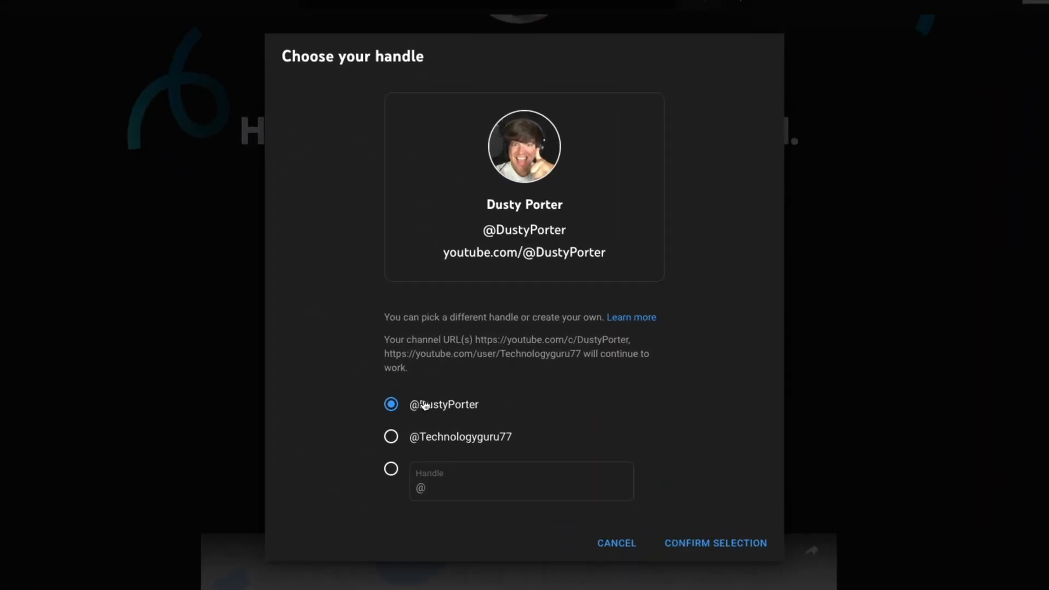
left_click(391, 436)
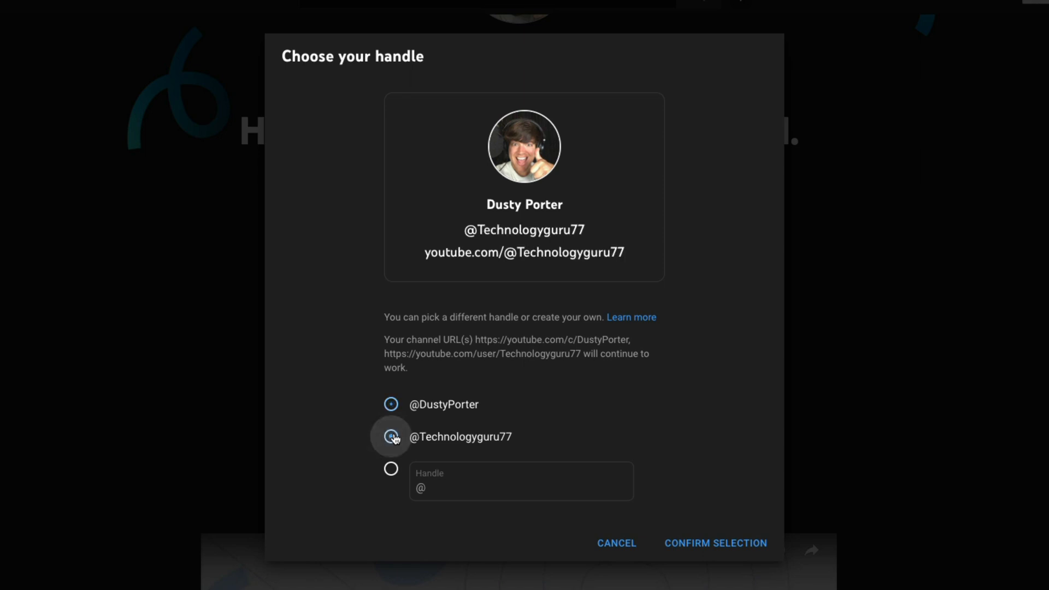
left_click(391, 468)
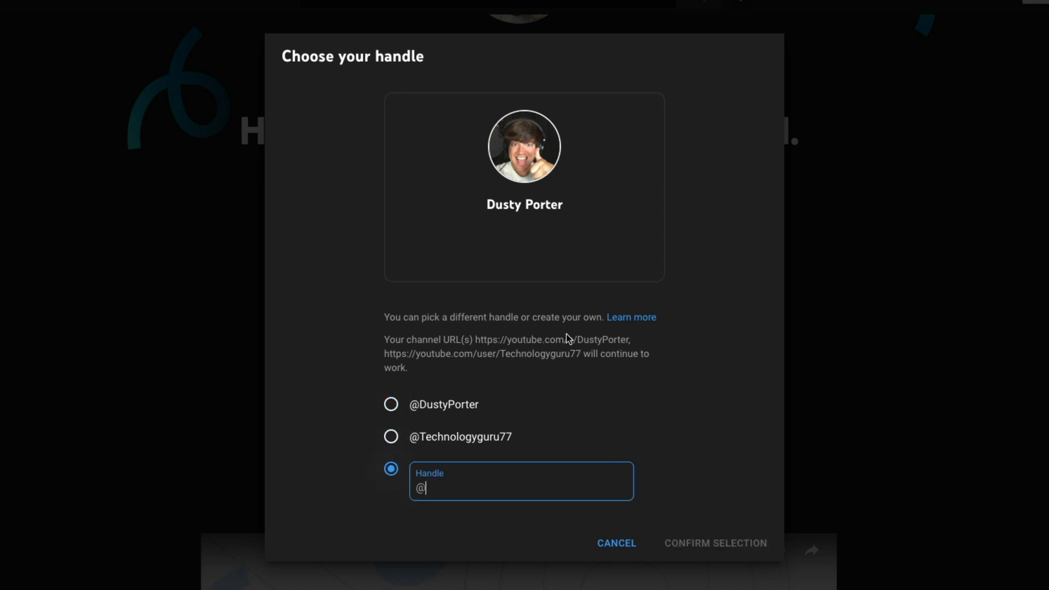
type("D")
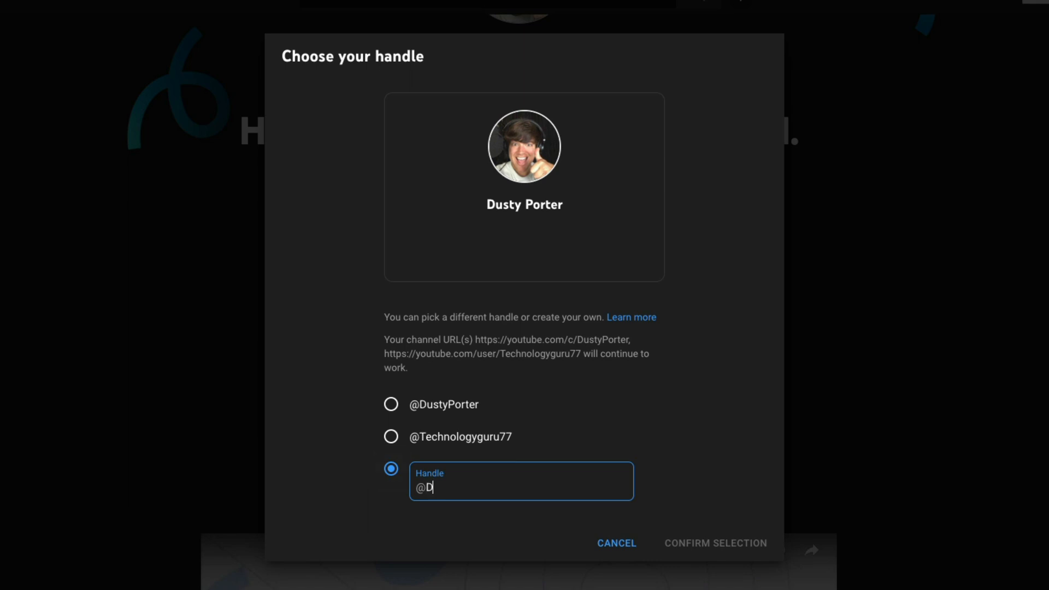
type("ustyporte")
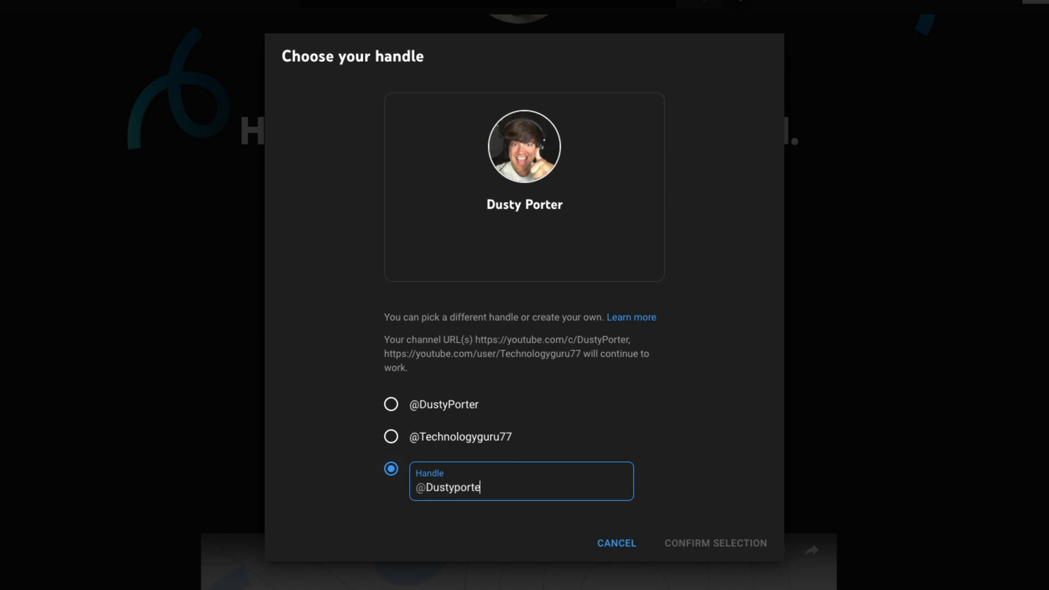
left_click(390, 404)
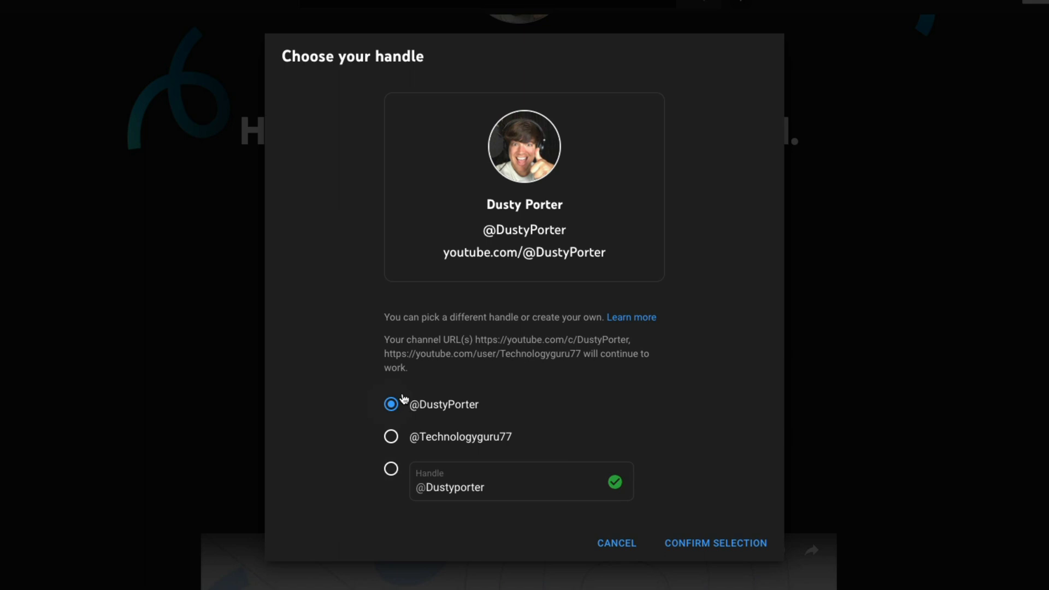
mouse_move(584, 480)
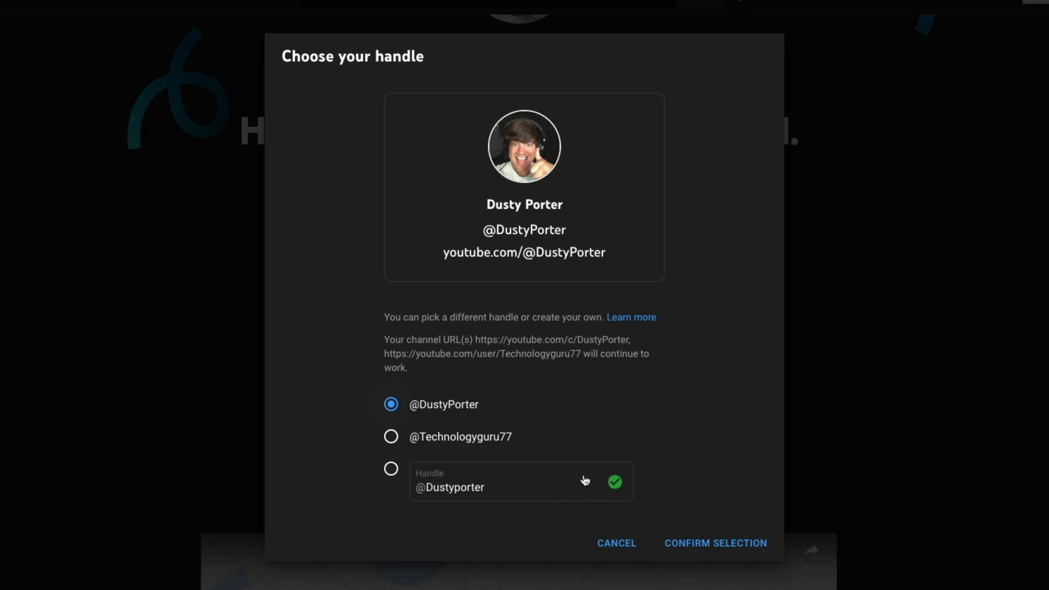
mouse_move(614, 475)
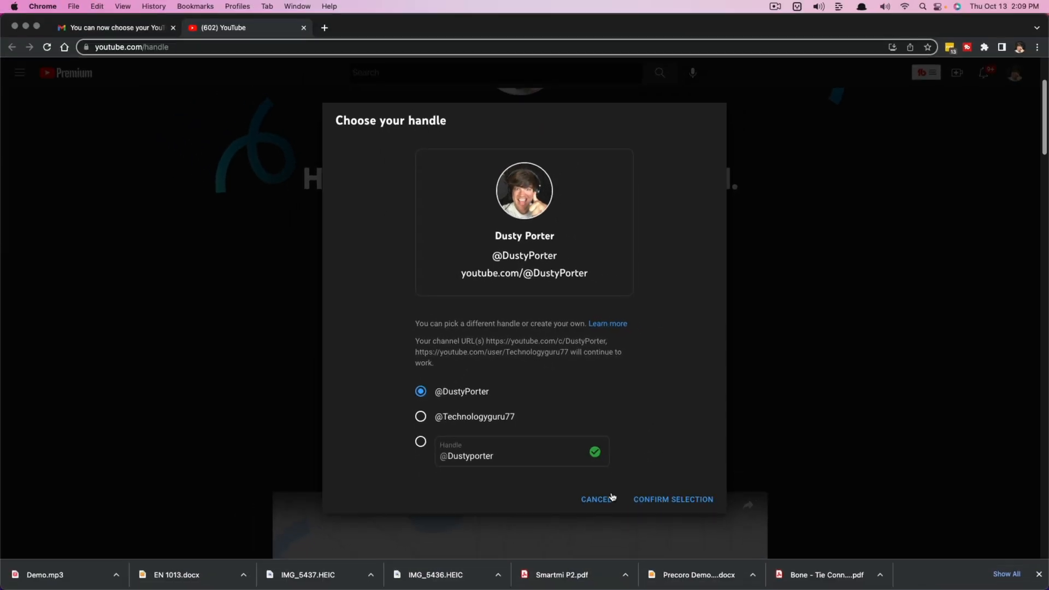
left_click(673, 499)
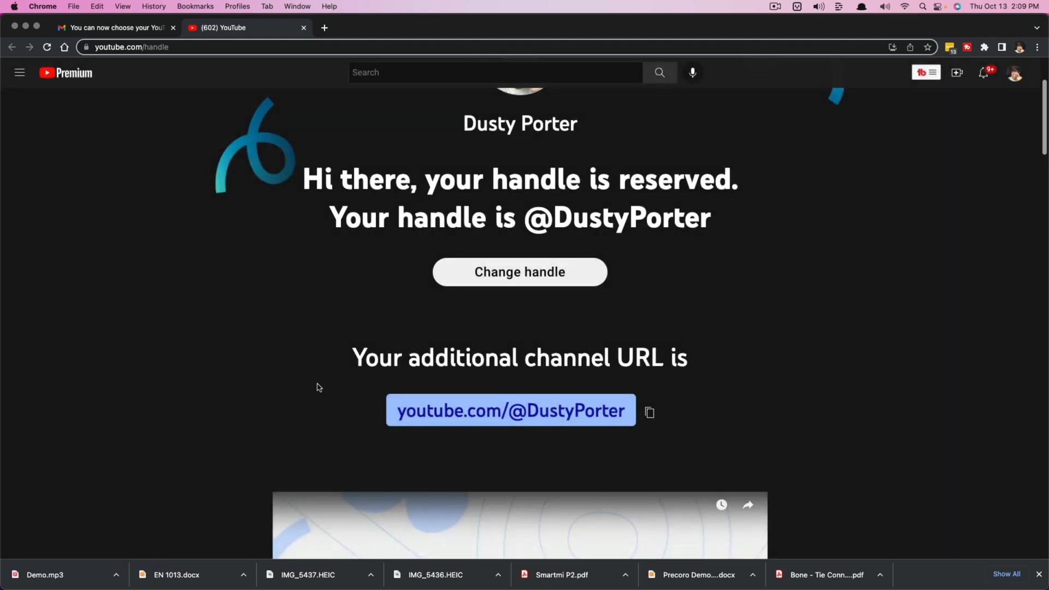
scroll("down", 3)
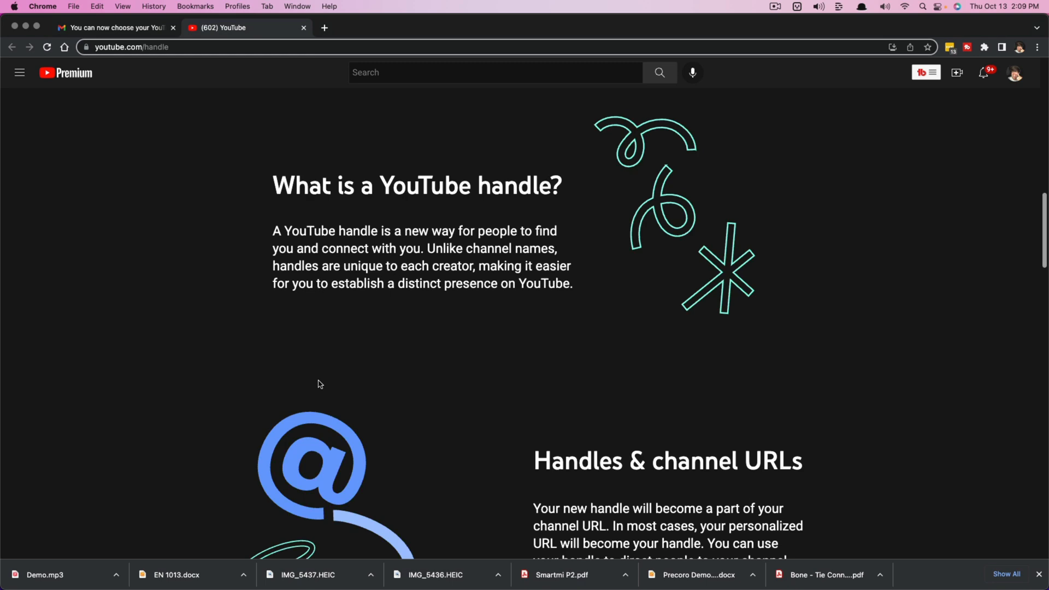
scroll("up", 3)
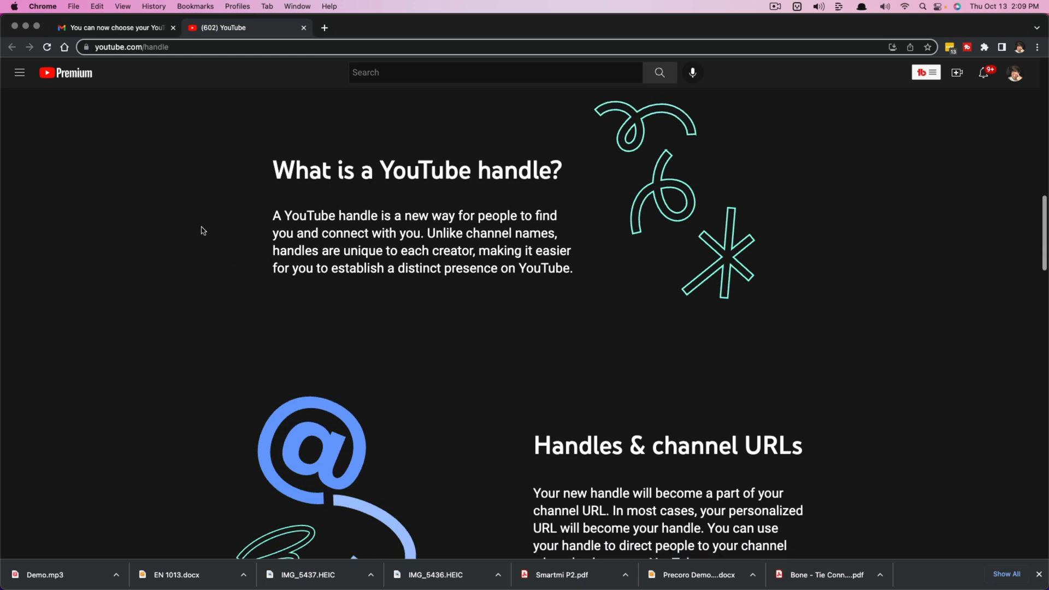
scroll("down", 3)
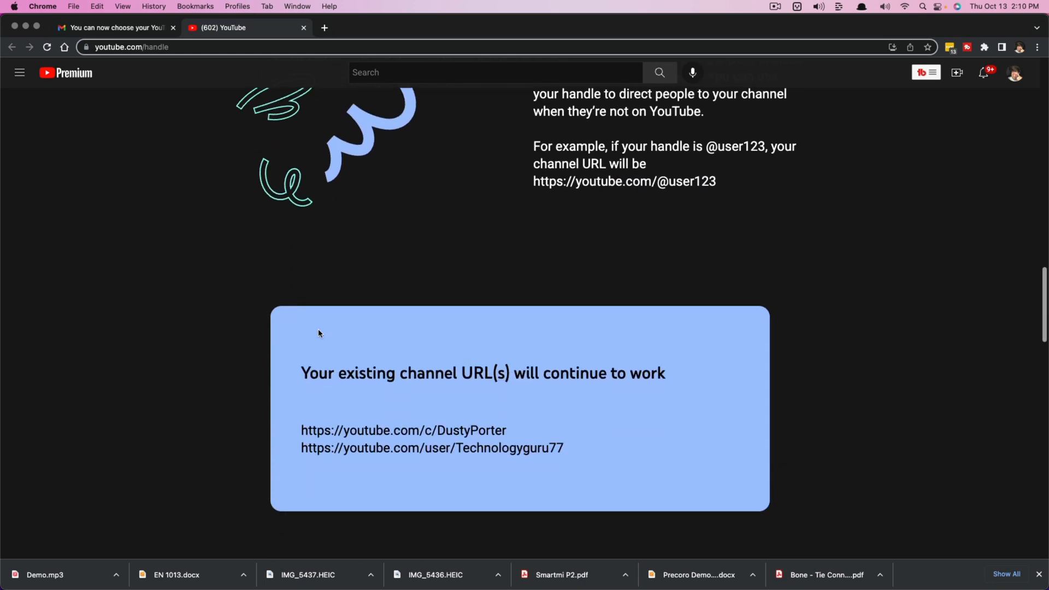
scroll("down", 3)
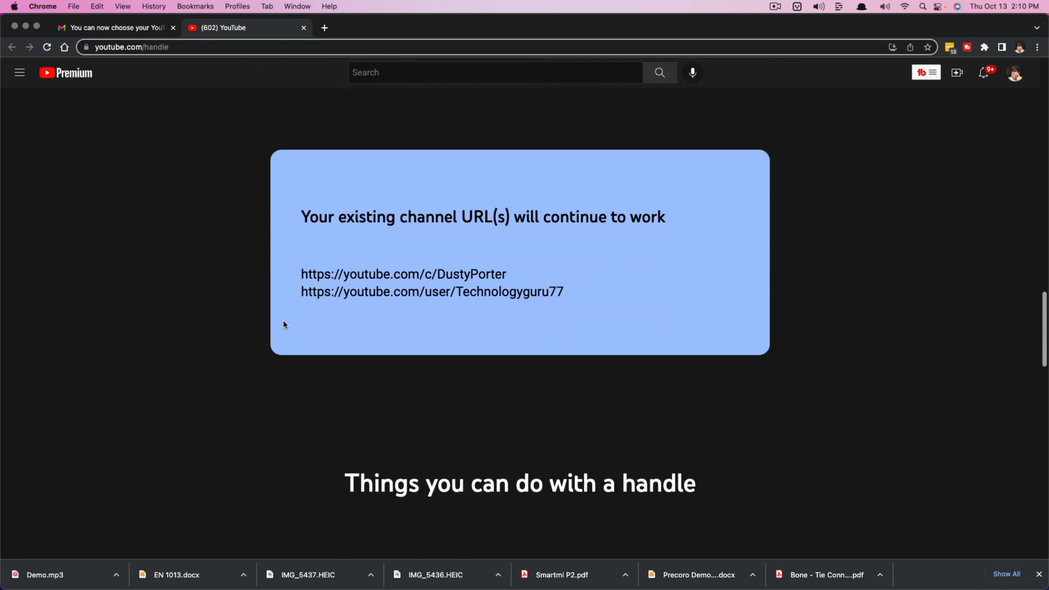
mouse_move(591, 301)
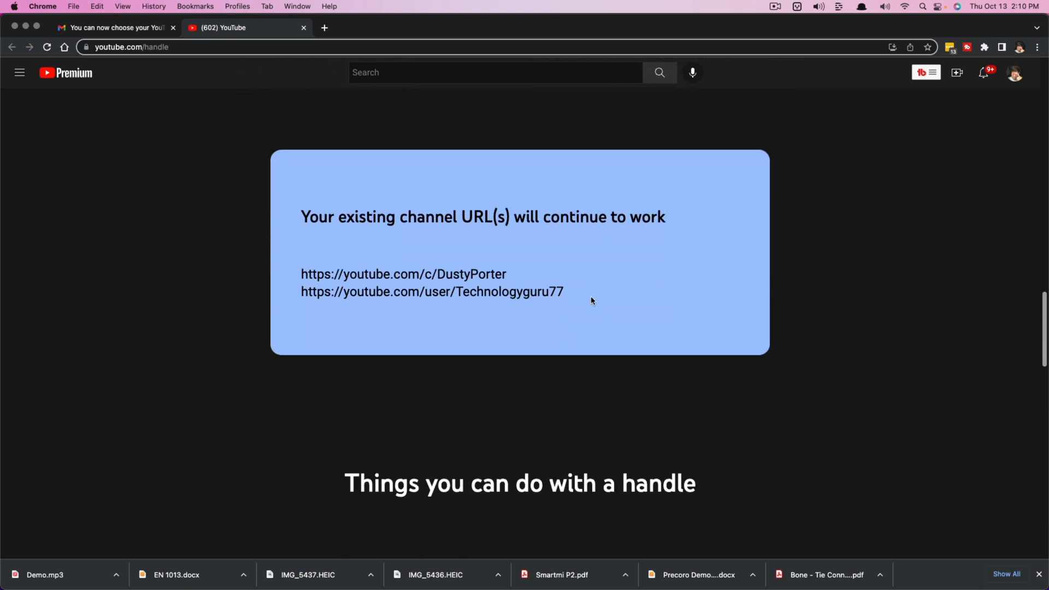
Step: Read the handle page's notes on existing channel URLs and what handles enable
scroll("down", 3)
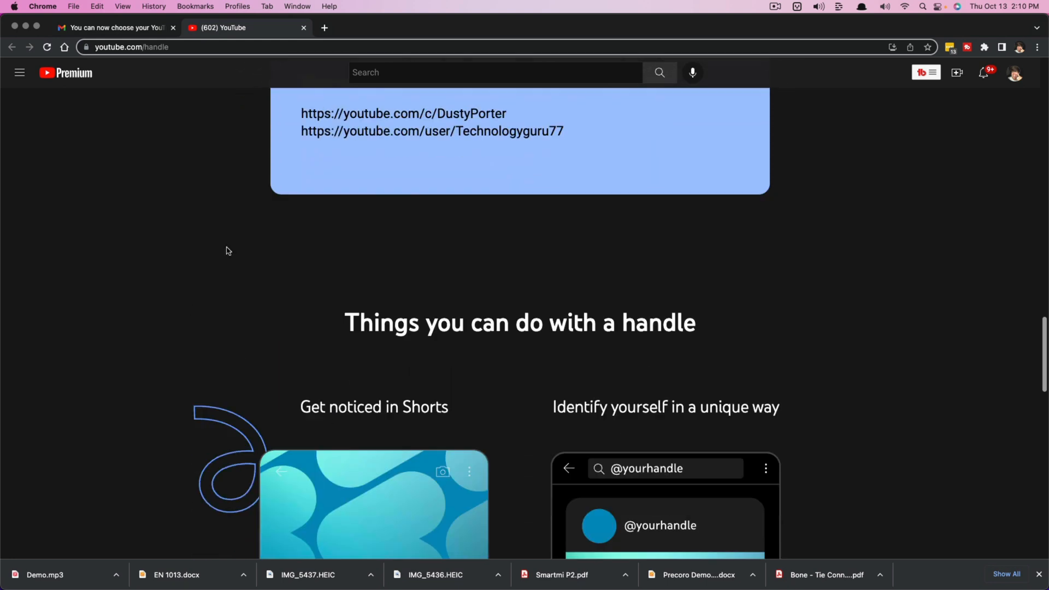
scroll("down", 3)
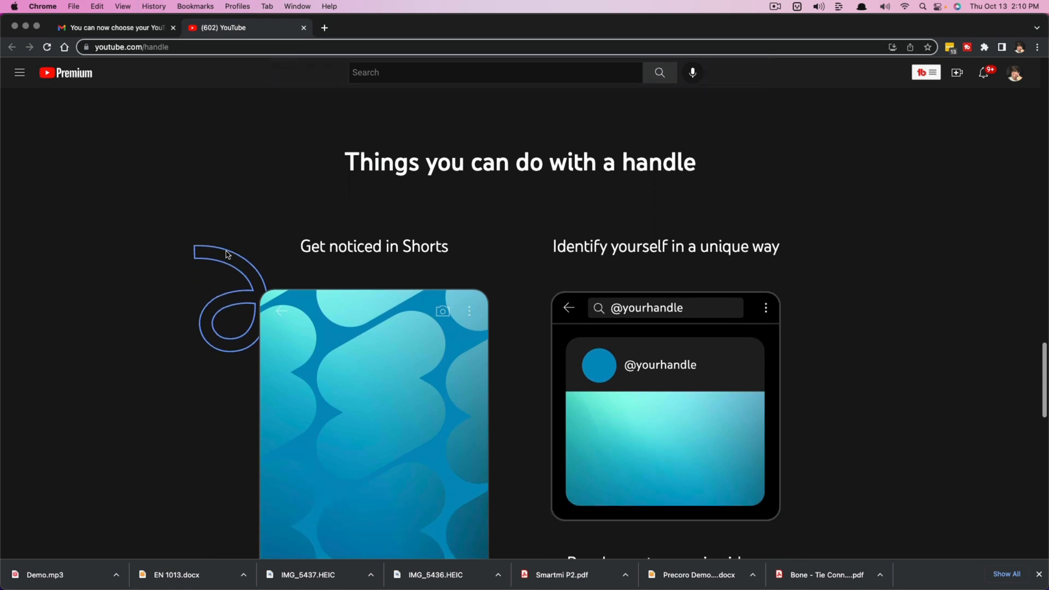
scroll("down", 3)
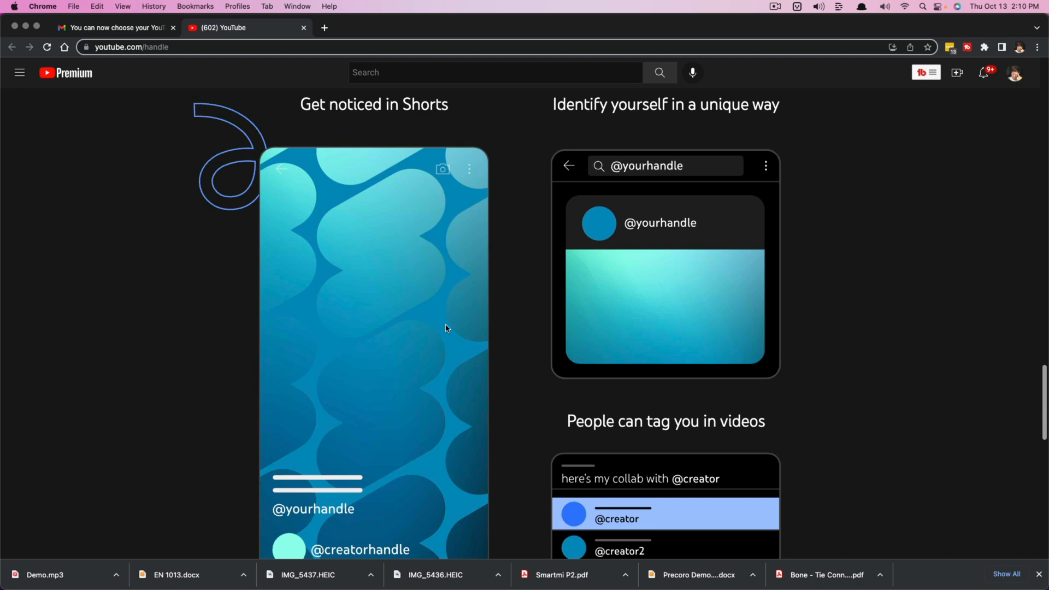
scroll("down", 3)
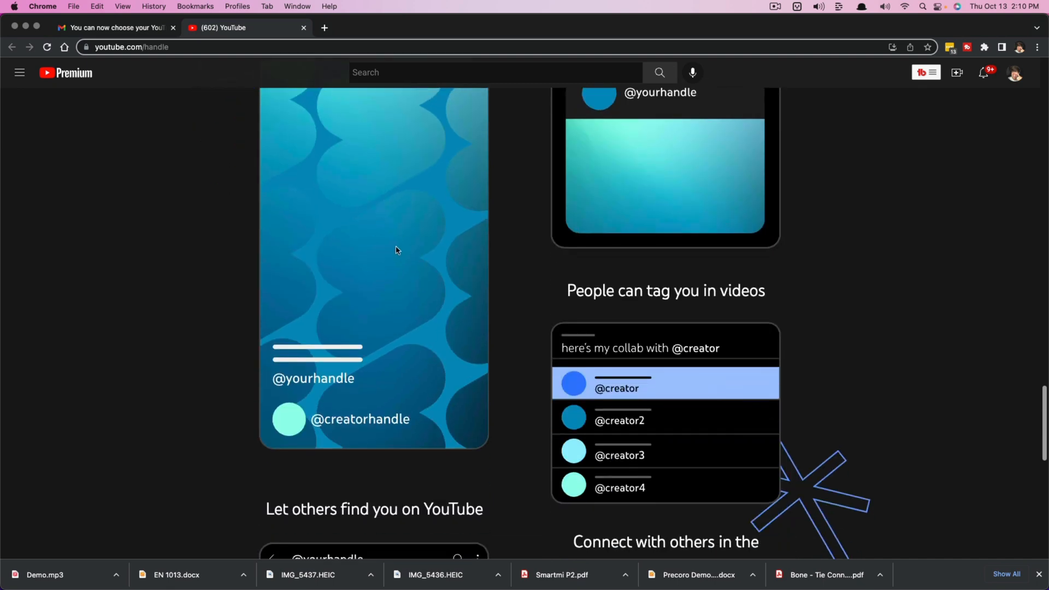
scroll("down", 3)
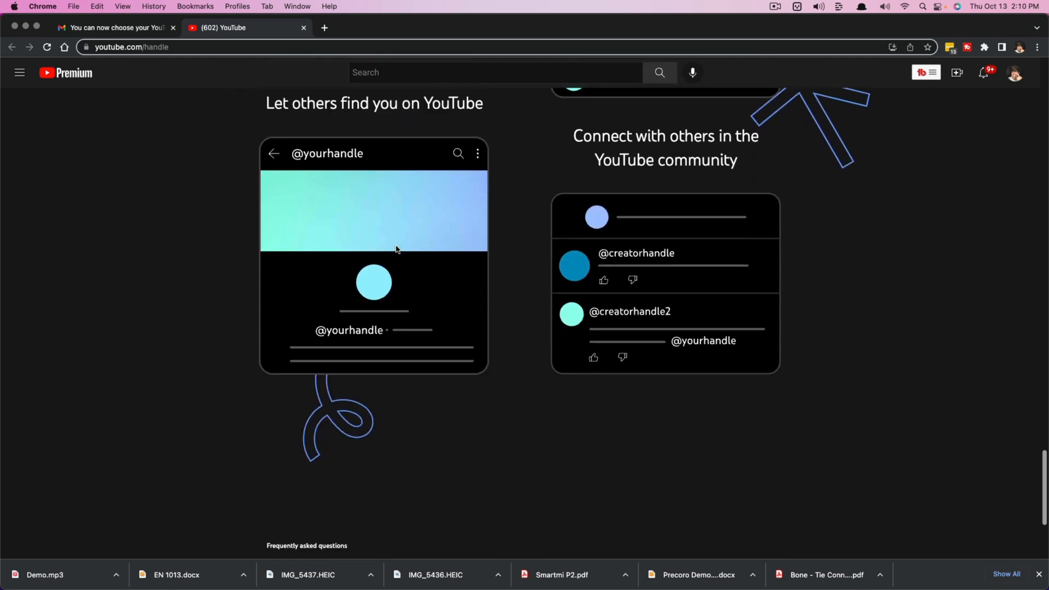
scroll("up", 3)
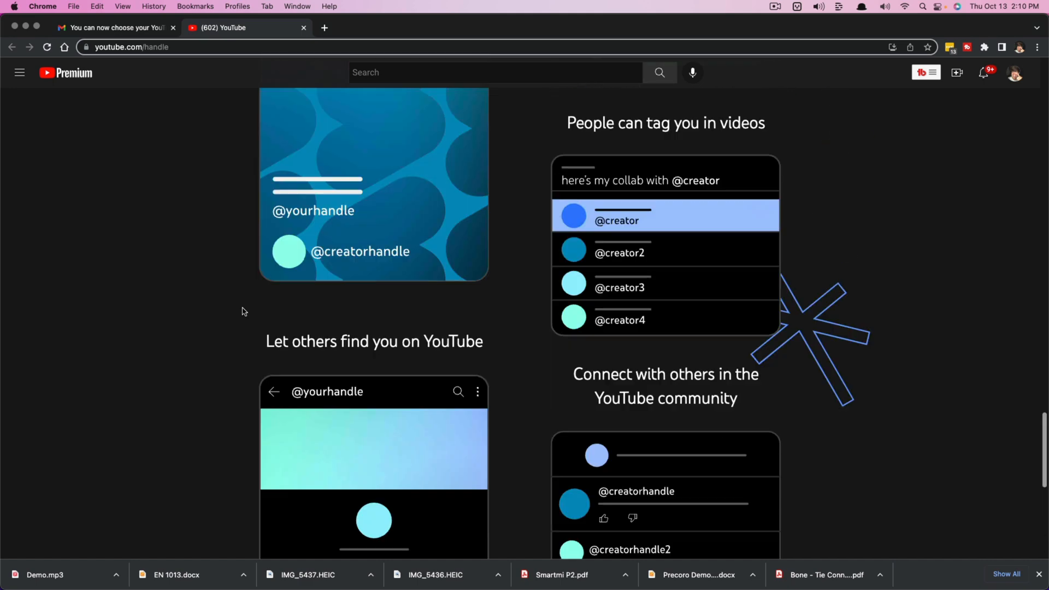